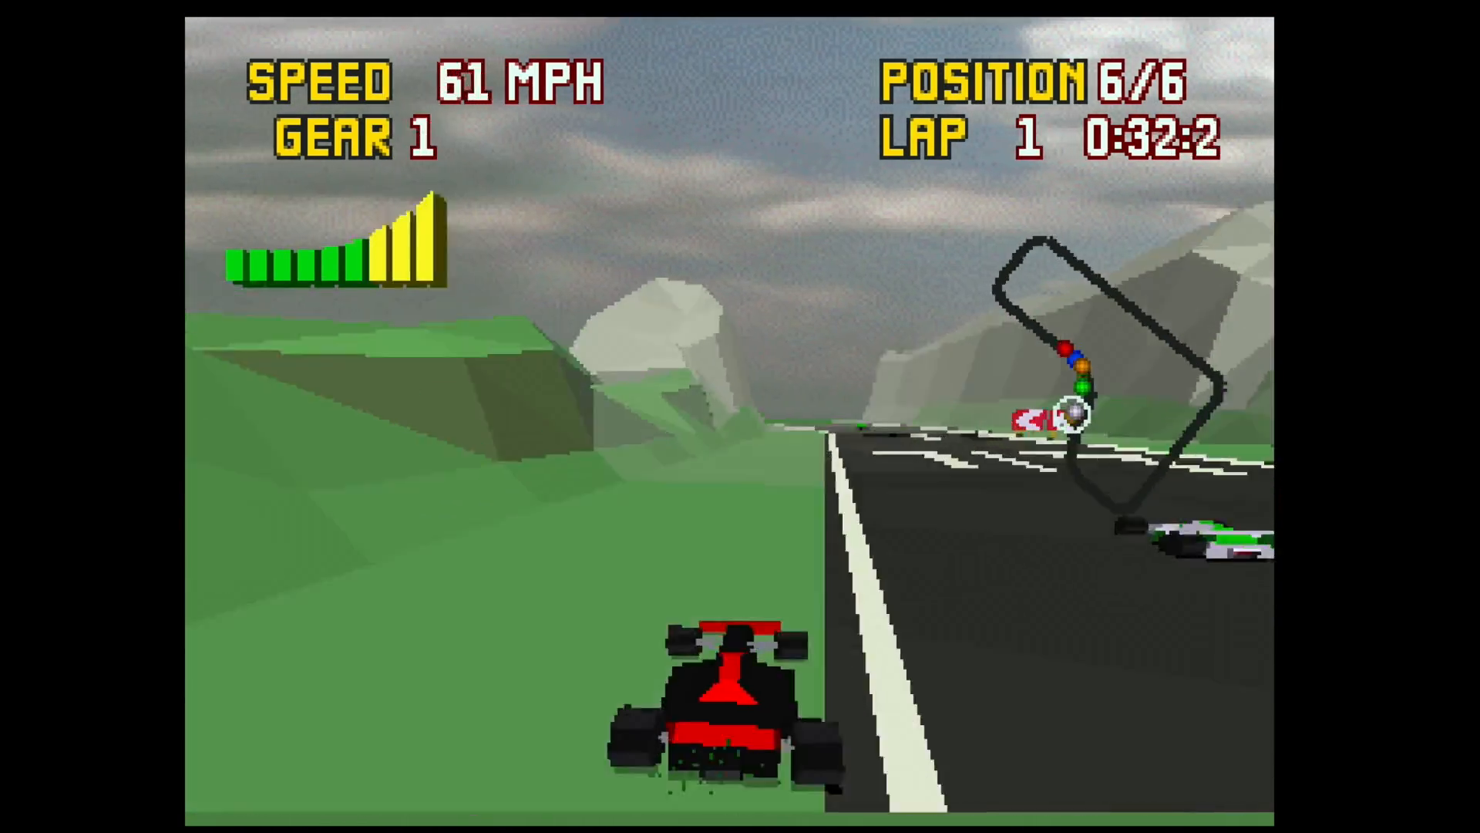
Drive a lap of the 3D Formula racing game with the controller
key("F1")
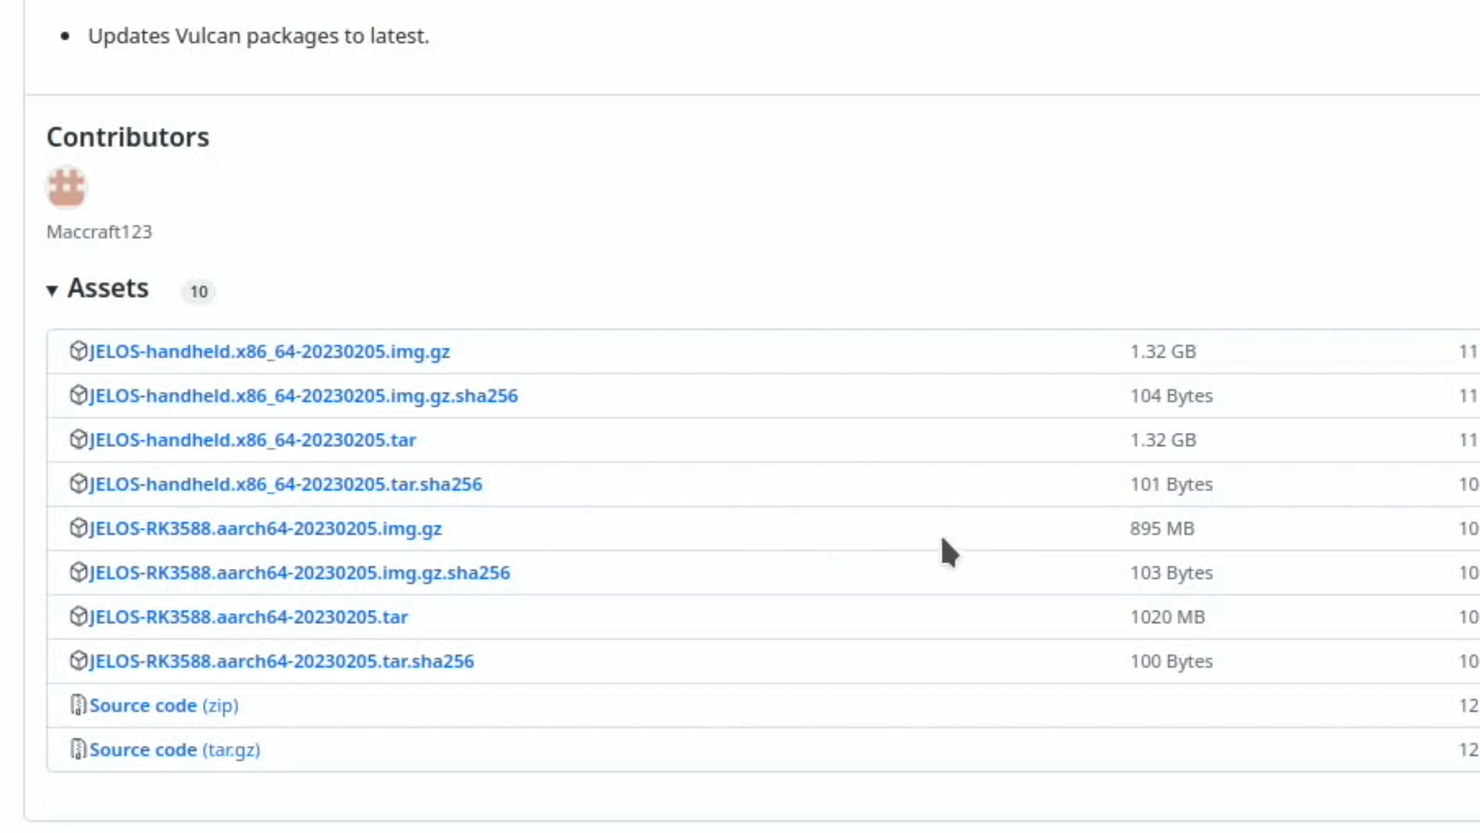
Scroll the JELOS releases page to the Assets list of 20230205 image files
scroll("right", 3)
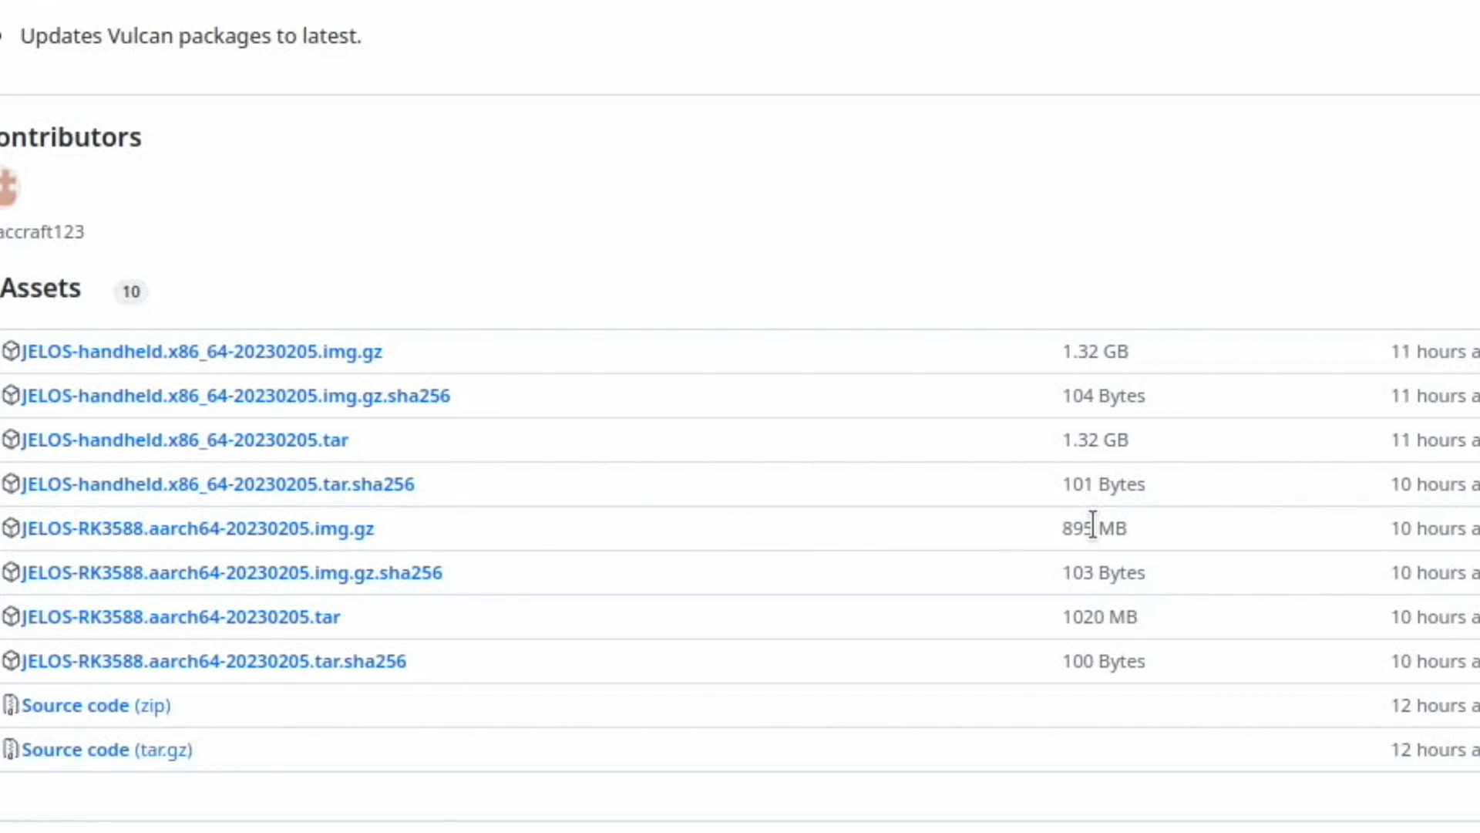
mouse_move(1378, 531)
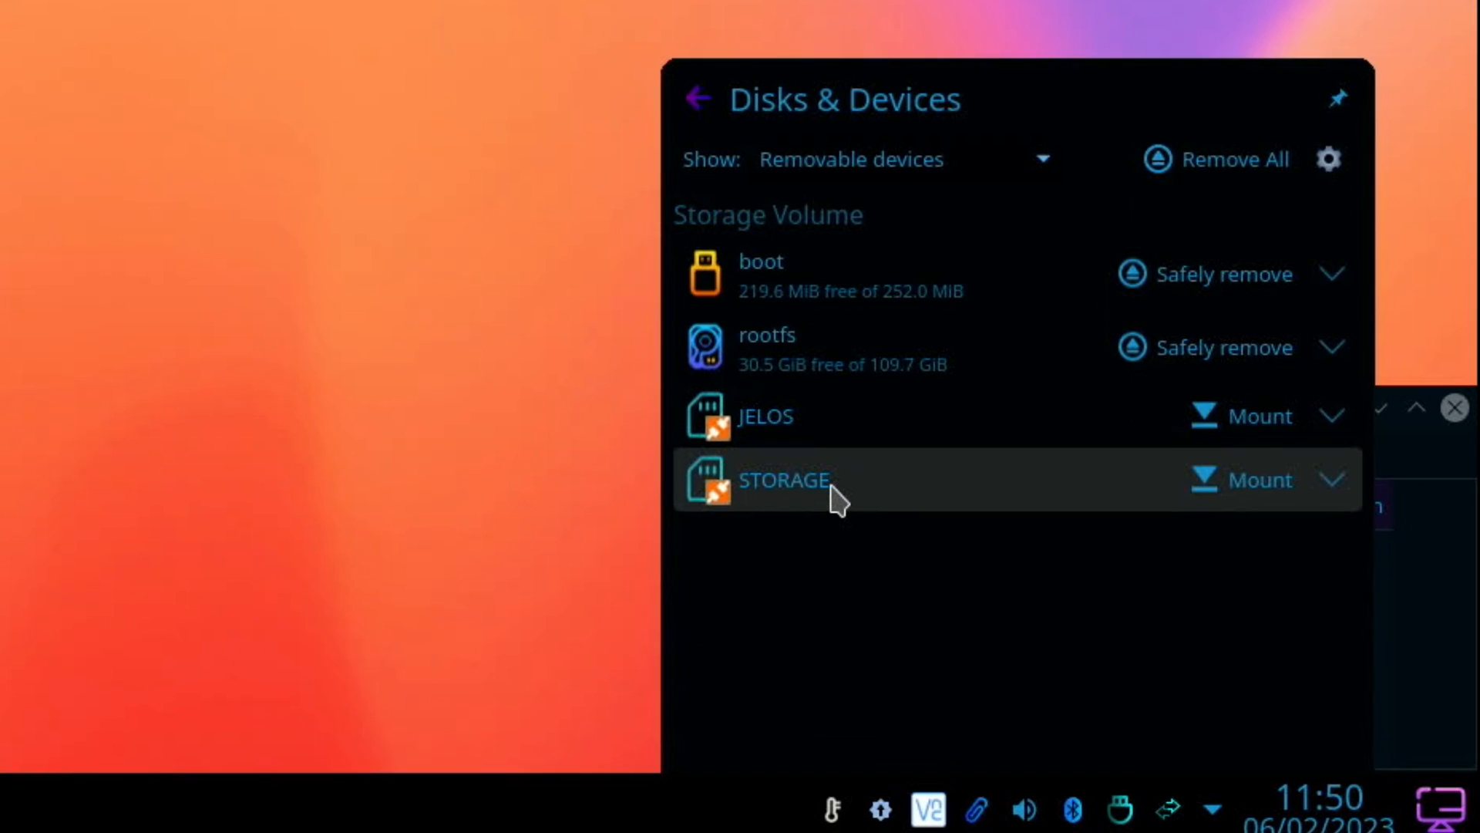
Mount the card's STORAGE partition from the Disks & Devices tray panel
left_click(1258, 480)
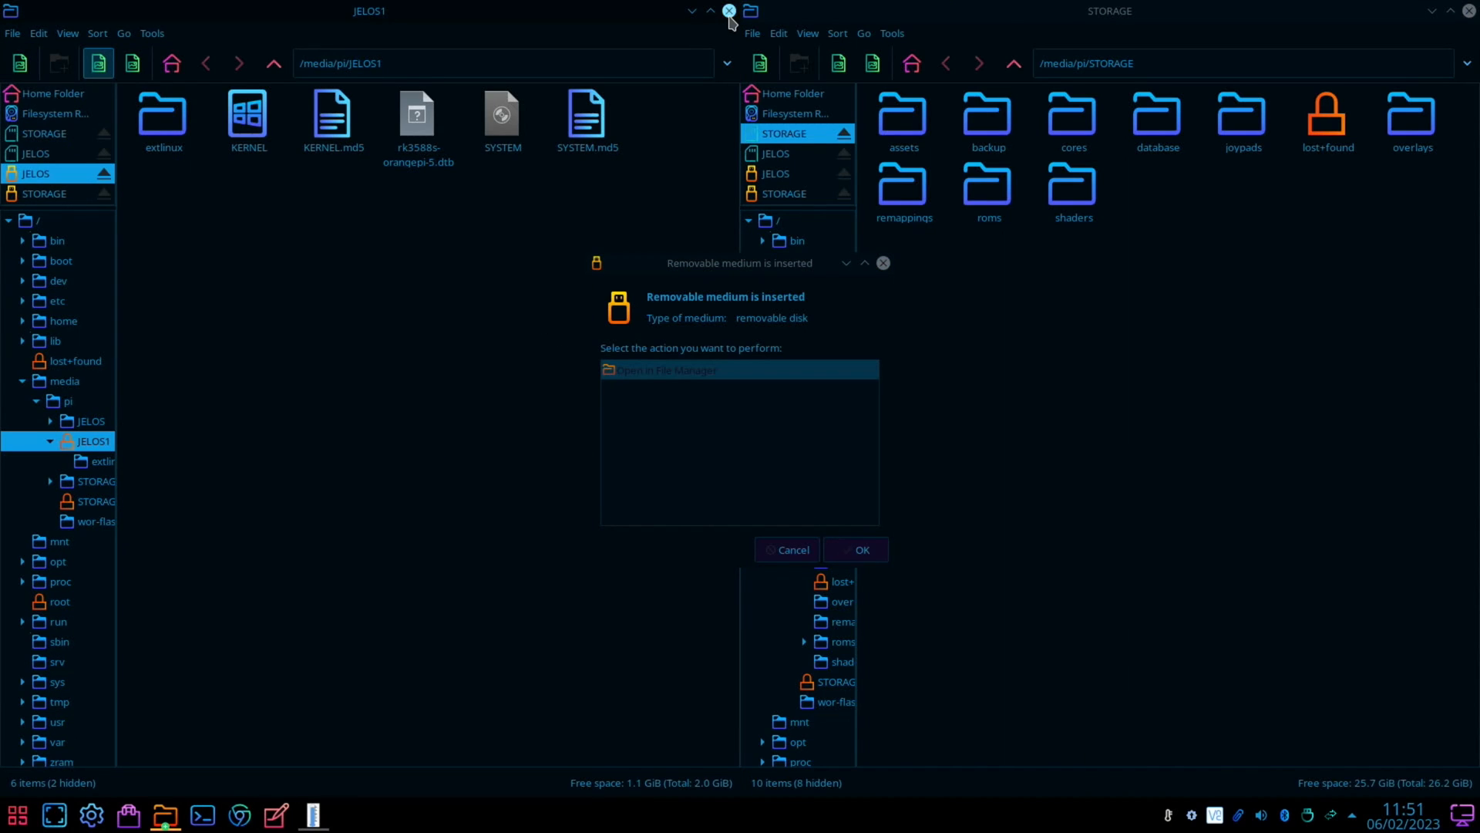
Dismiss the 'Removable medium is inserted' prompt to browse STORAGE1 beside STORAGE
left_click(853, 549)
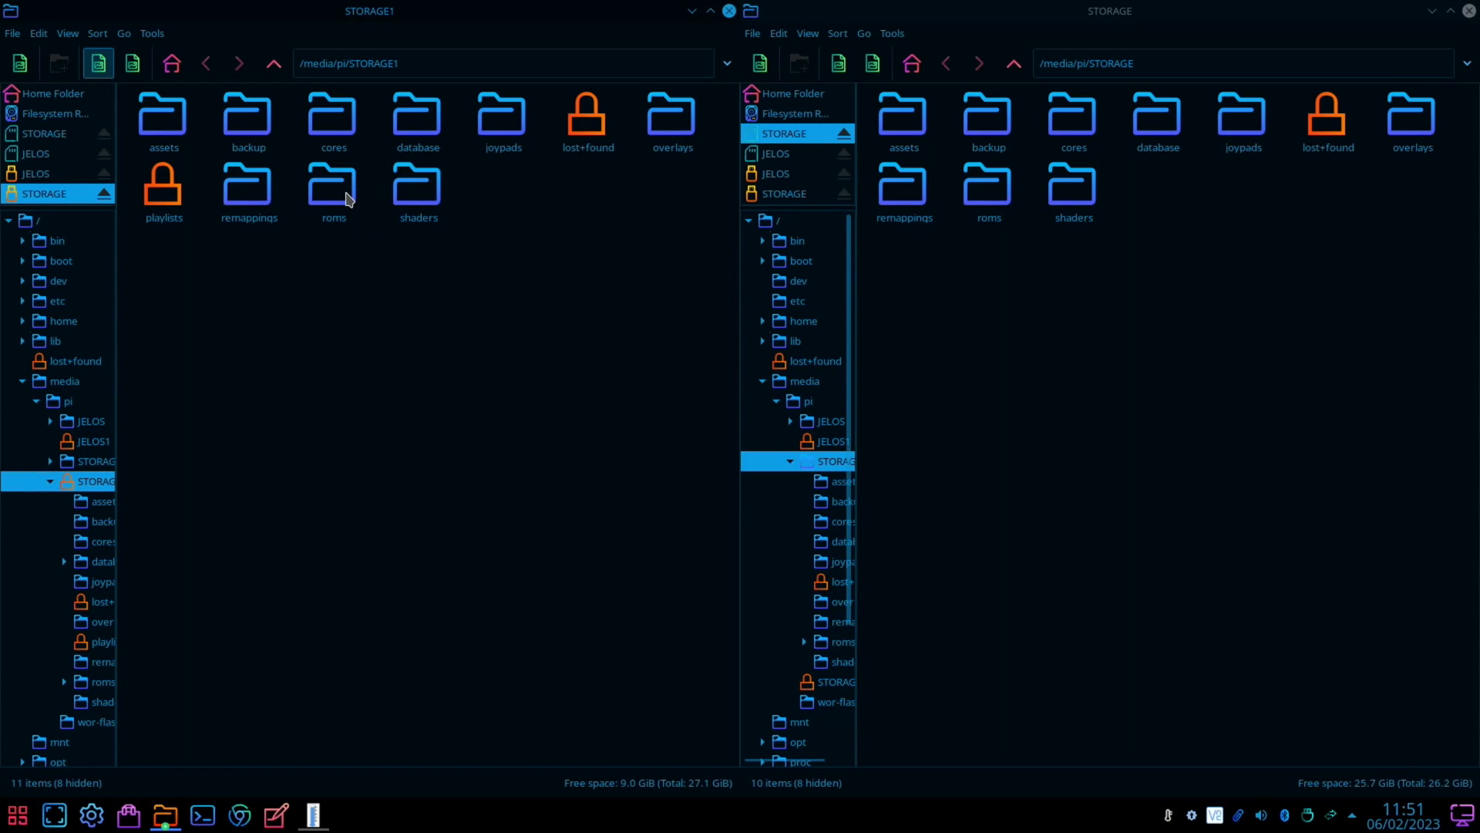